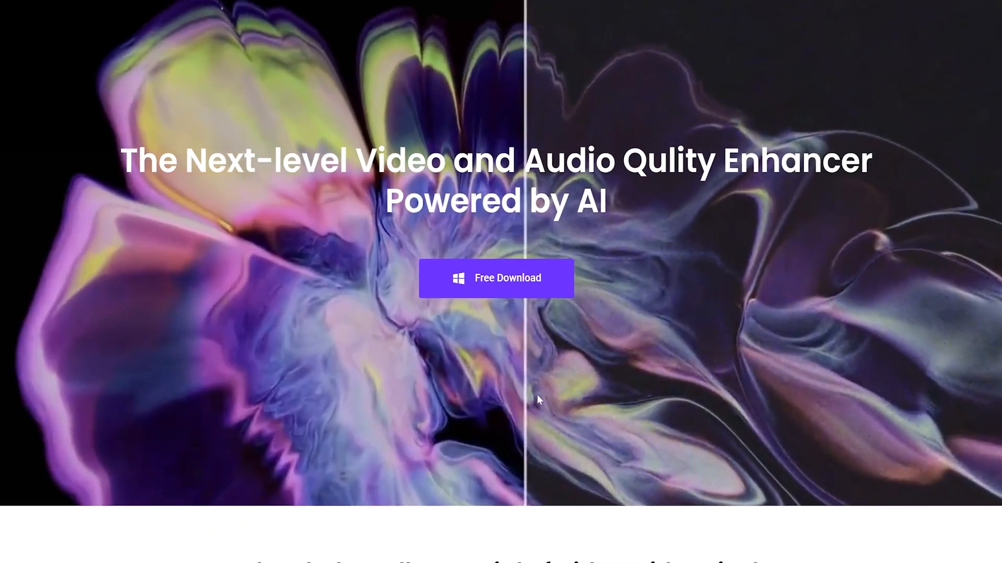
- Leave the converter and switch to UniFab's Upscaler module under Video AI
left_click(495, 279)
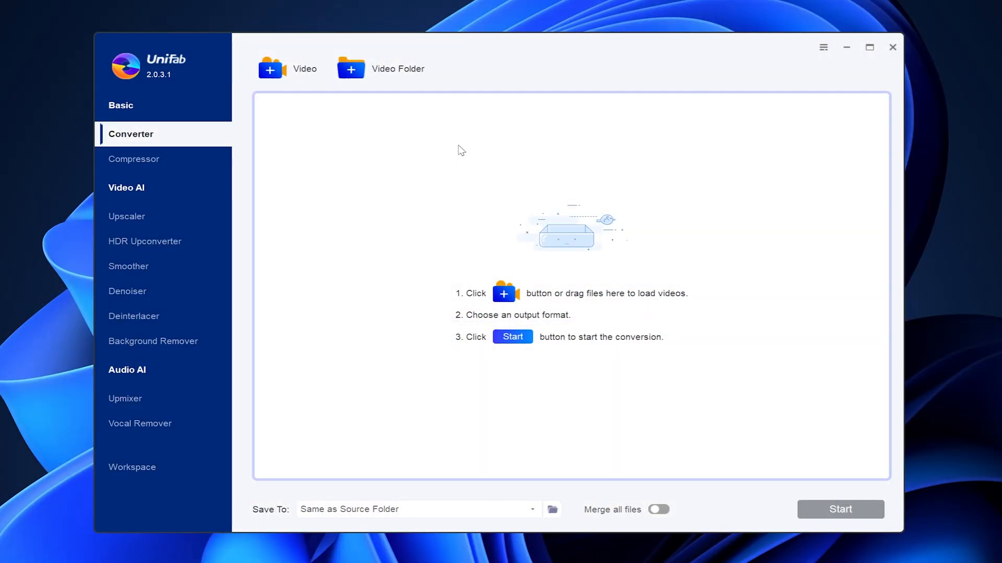
mouse_move(559, 196)
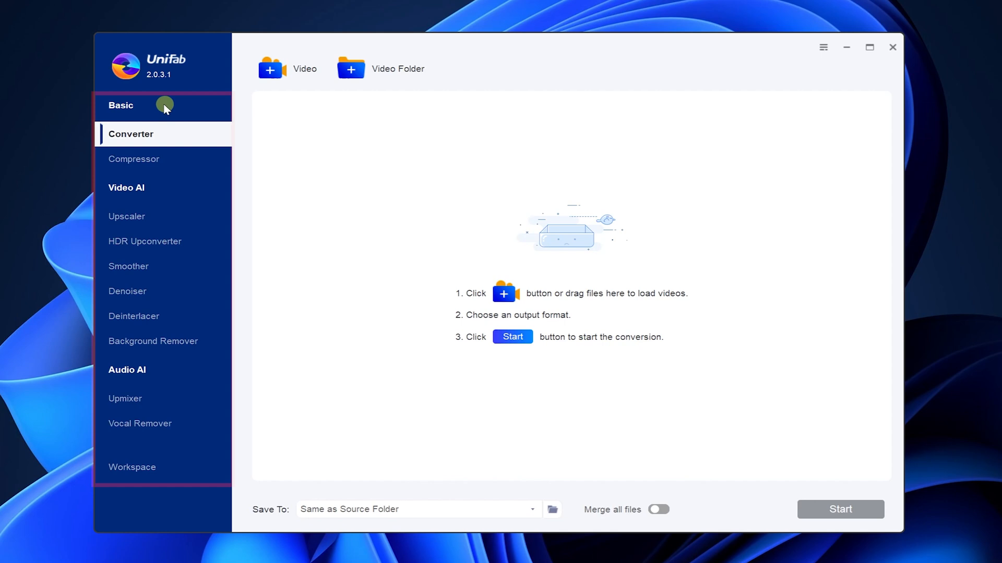
mouse_move(156, 487)
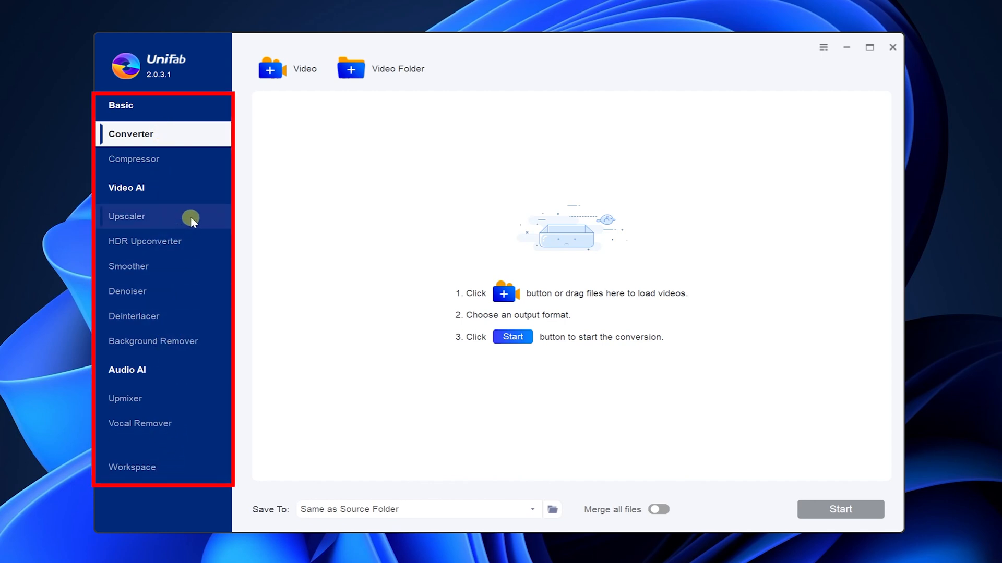
left_click(126, 216)
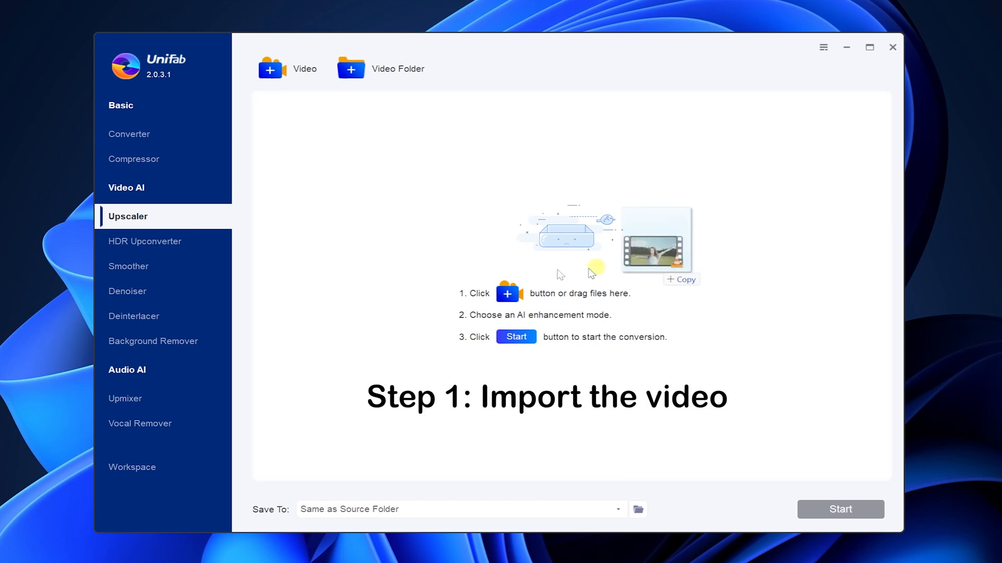
- Import the 720p Test.mp4 into the Upscaler queue and start editing its title
left_click(270, 69)
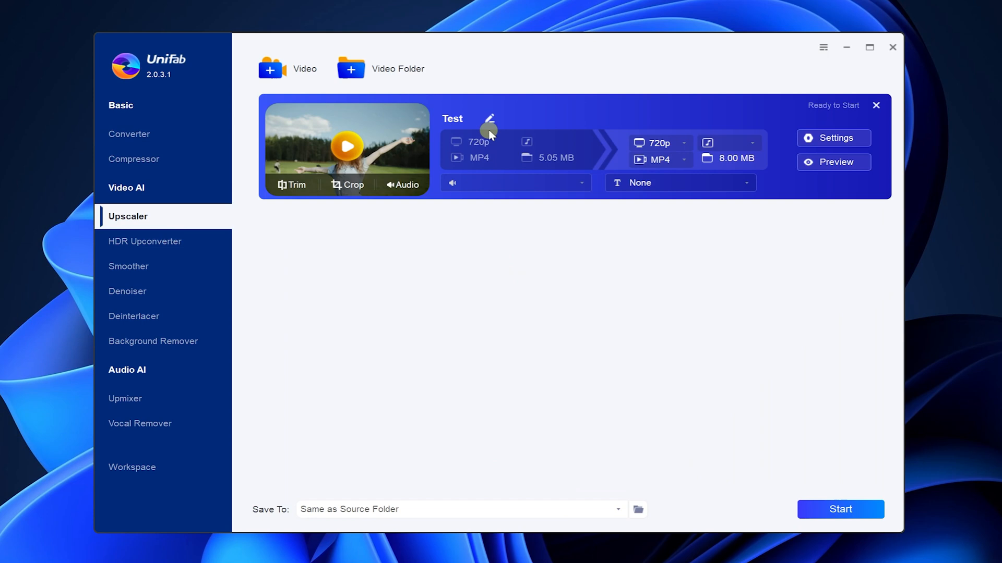
left_click(488, 120)
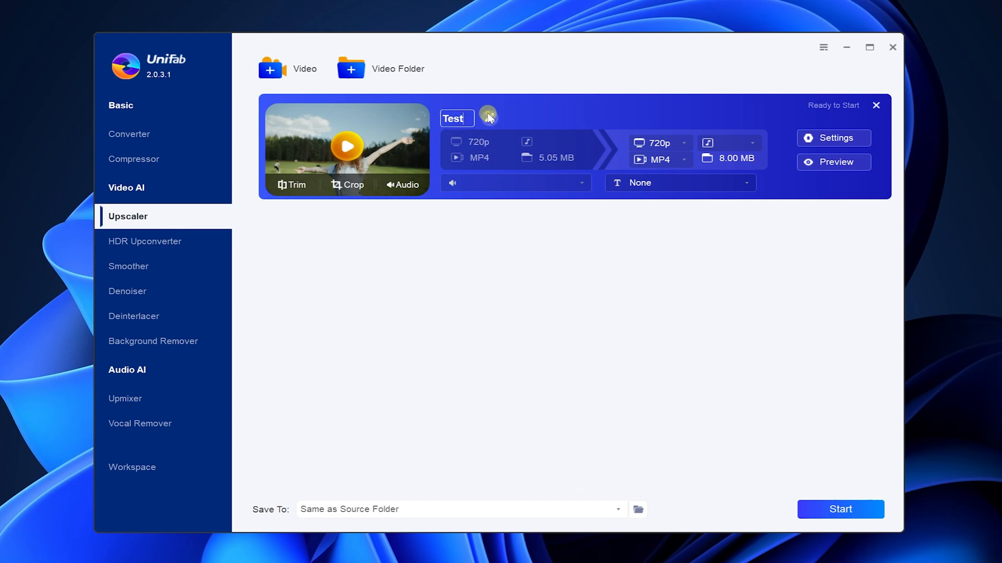
mouse_move(537, 145)
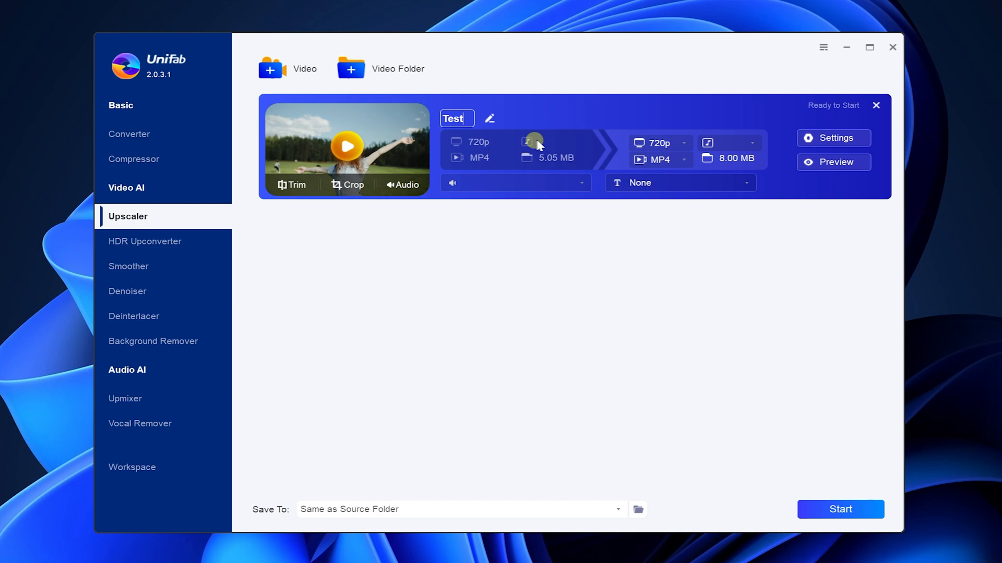
mouse_move(528, 172)
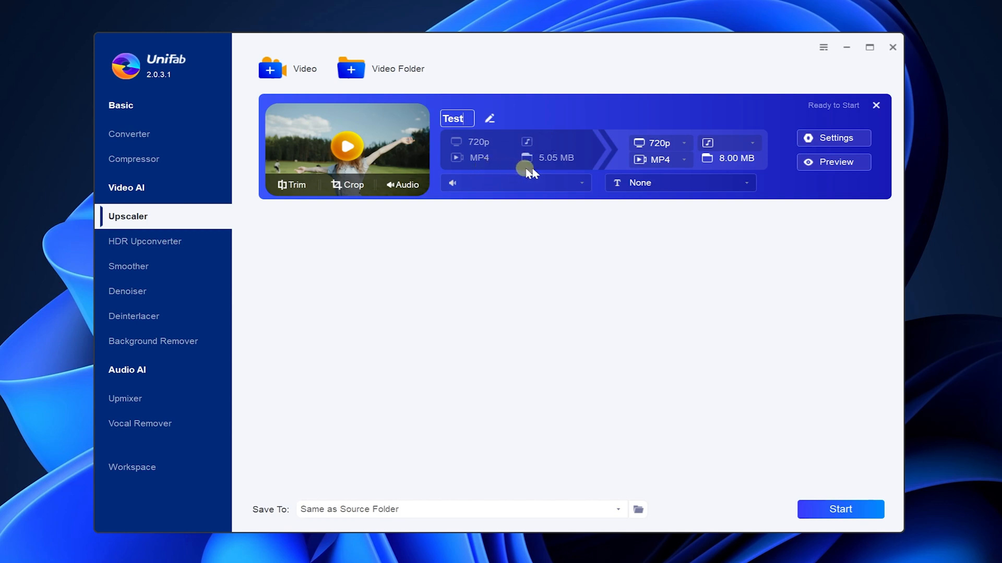
mouse_move(554, 169)
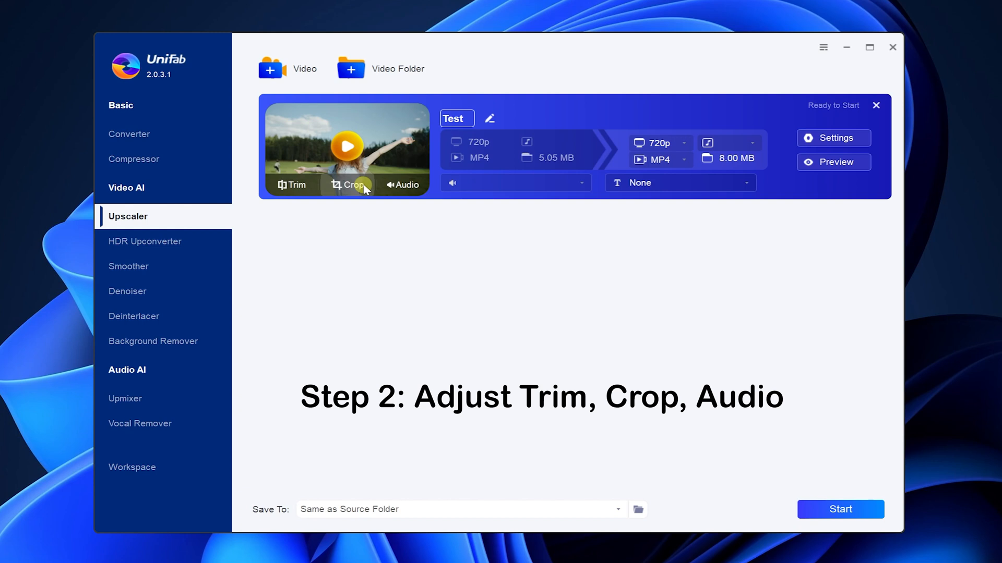
mouse_move(292, 185)
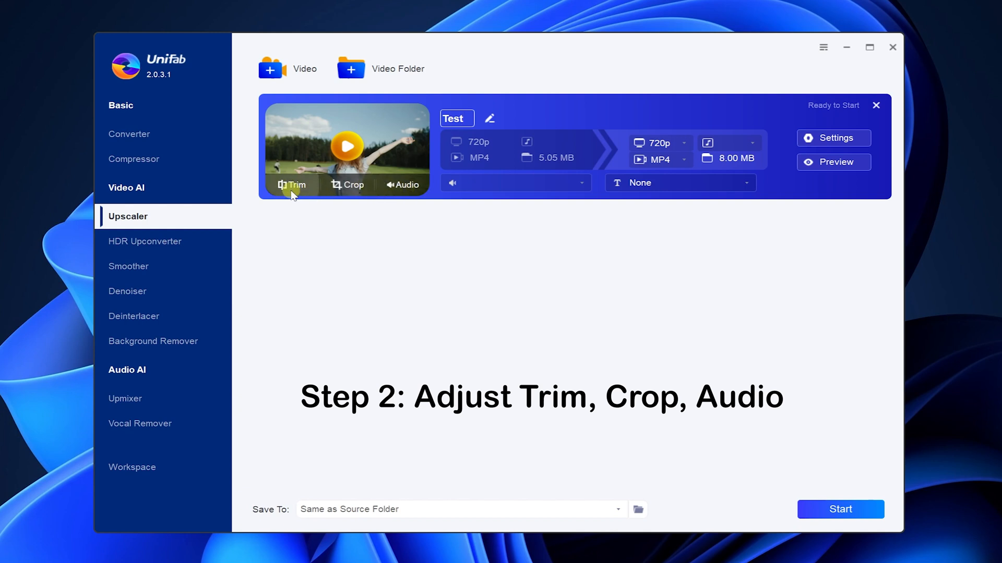
- Cut the Test video into two clips at about 00:00:04 in the Trim editor, then close it
left_click(293, 186)
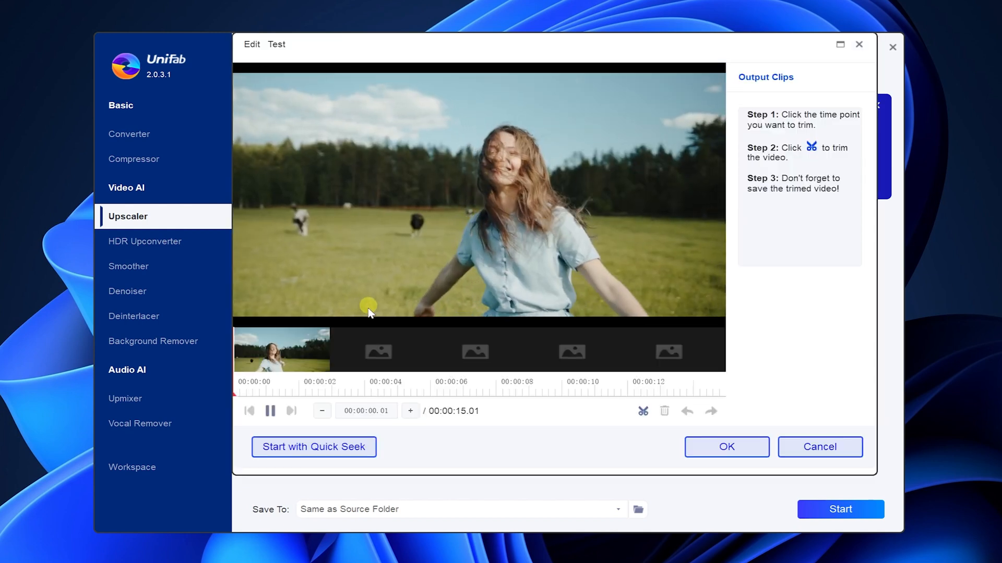
left_click(642, 411)
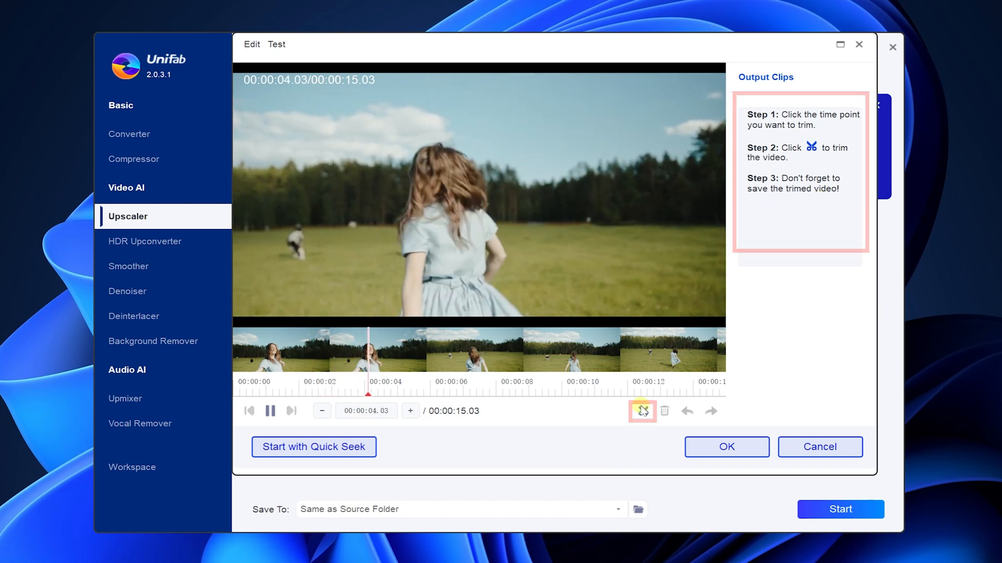
left_click(642, 411)
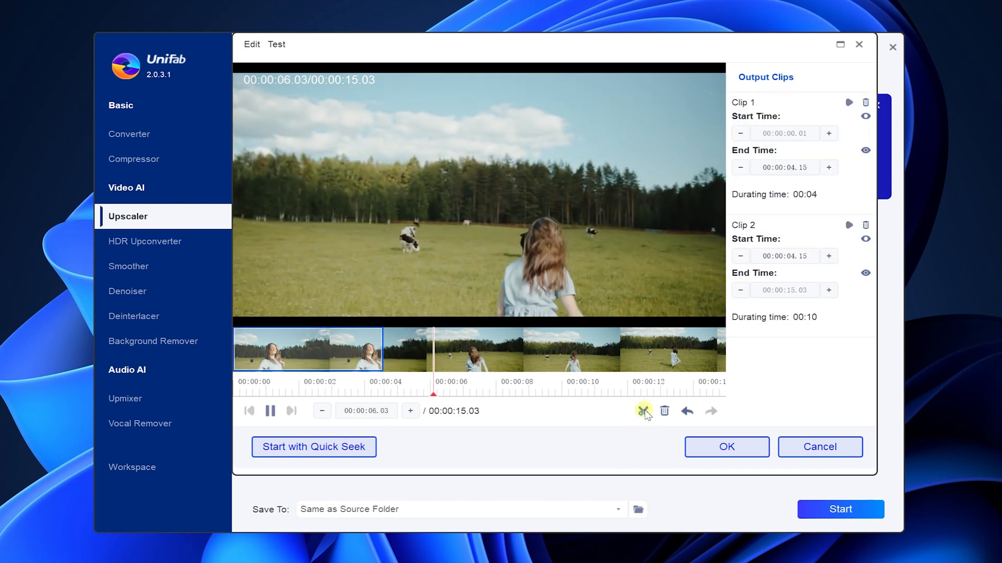
left_click(644, 410)
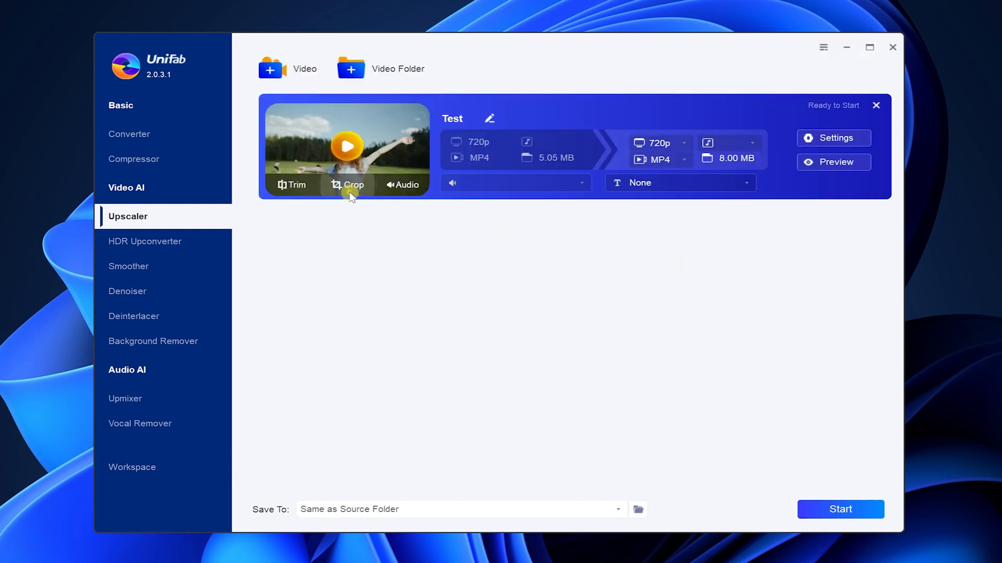
left_click(348, 185)
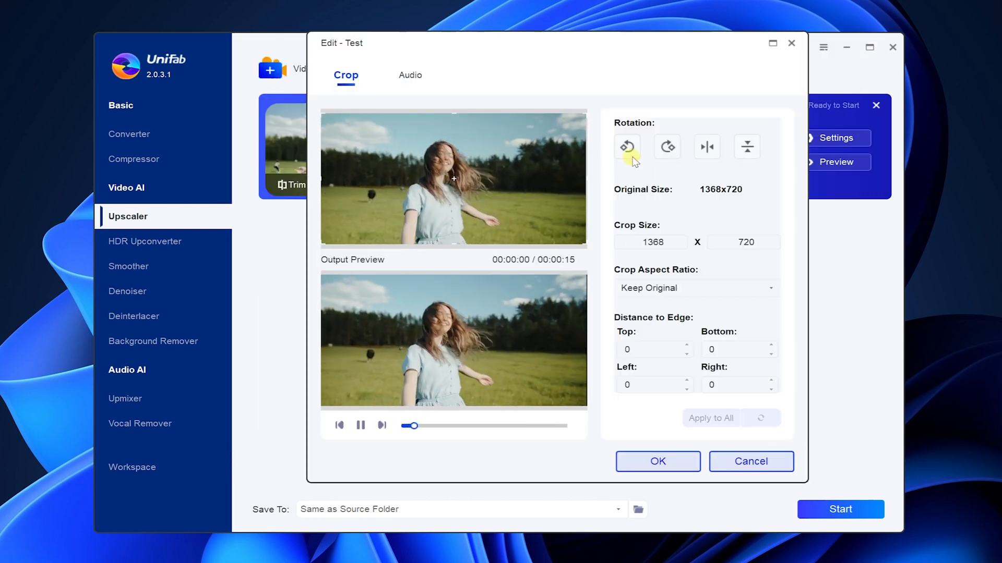
left_click(666, 148)
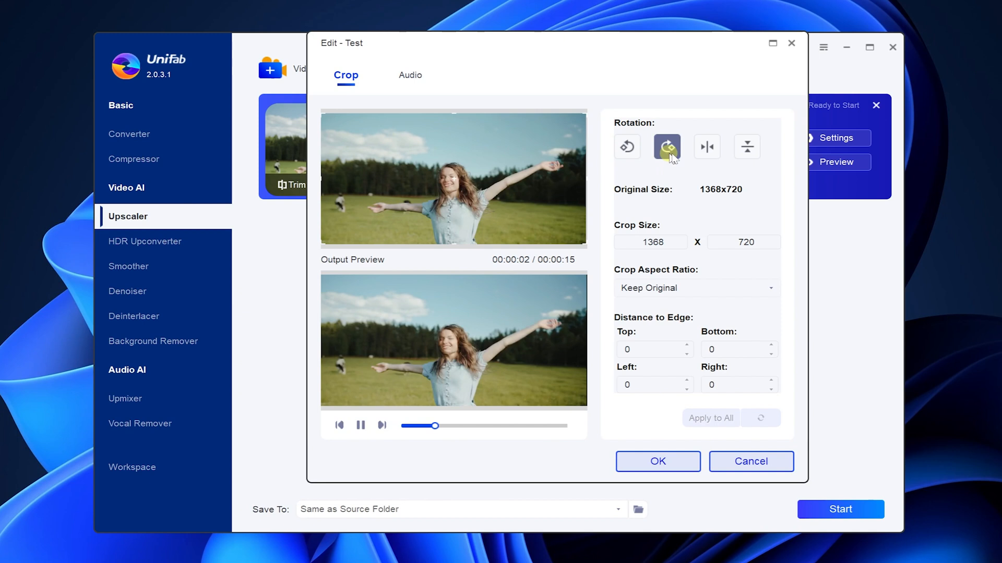
left_click(746, 146)
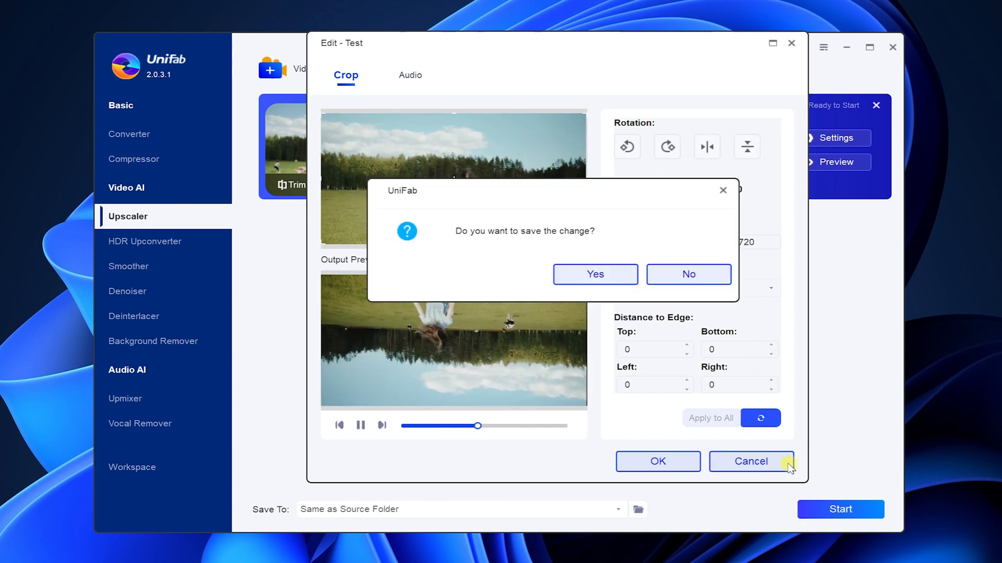
left_click(688, 274)
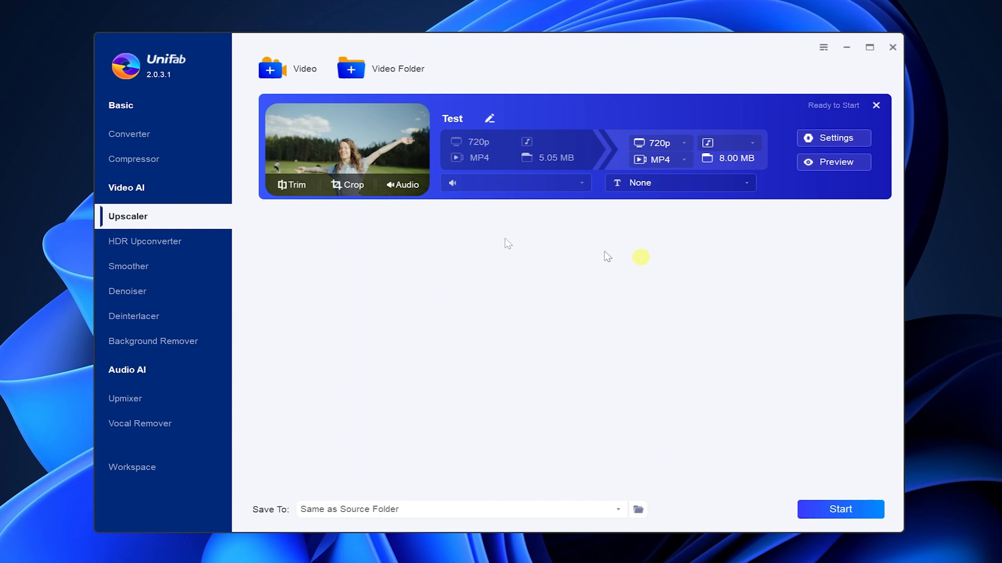
left_click(402, 185)
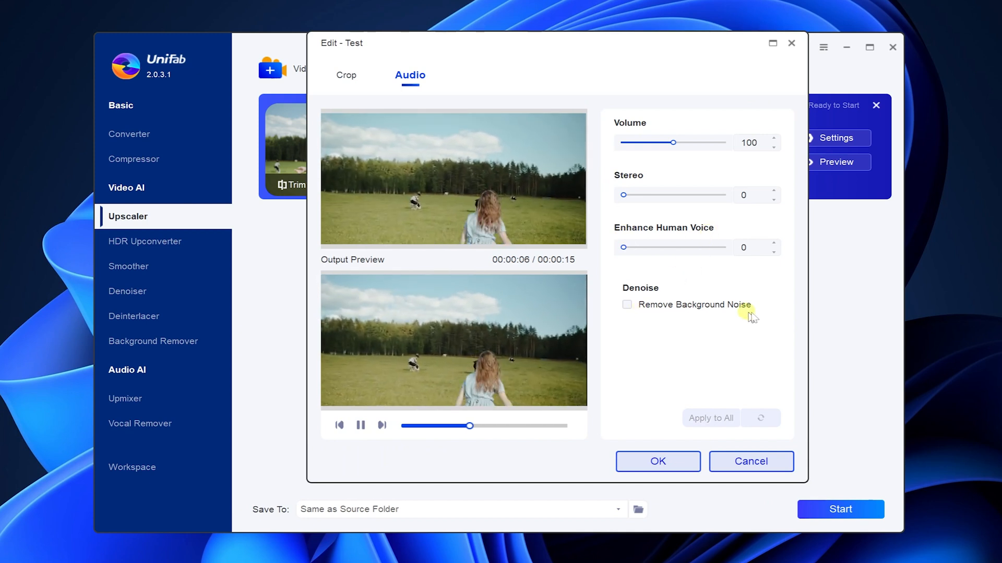
left_click(658, 461)
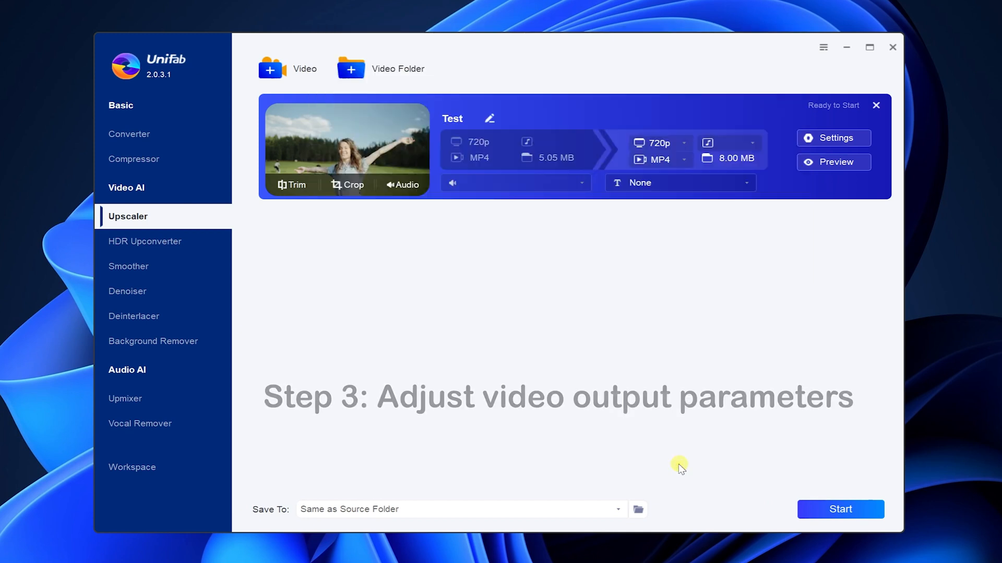
mouse_move(650, 323)
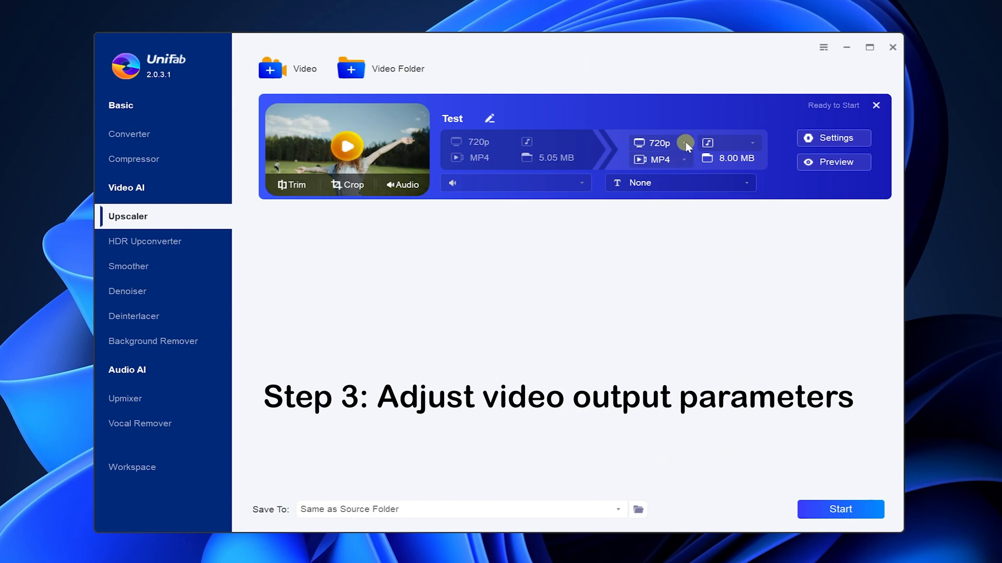
- Change the Test video's output resolution from 720p to 4K and check the MP4 format options
left_click(661, 142)
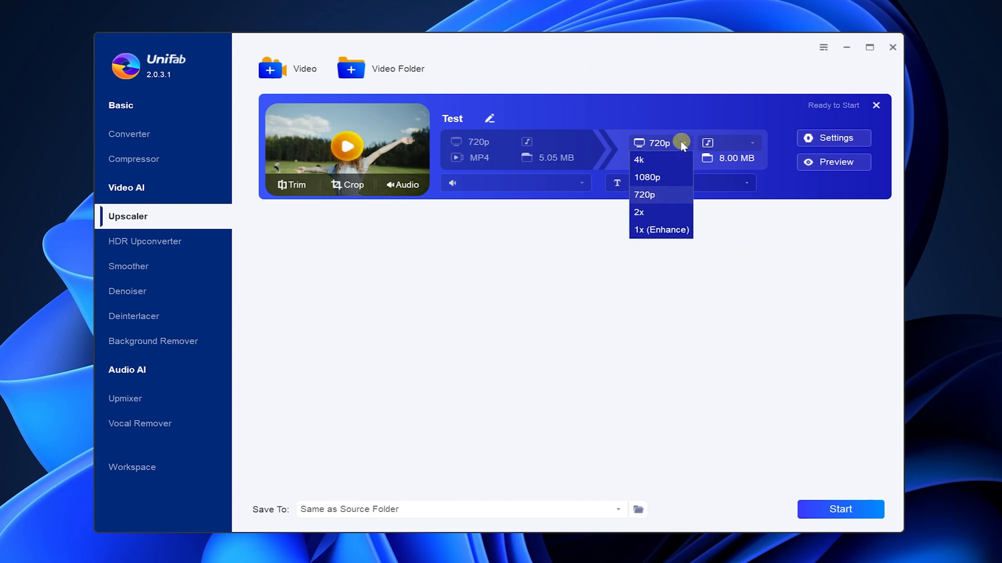
left_click(638, 159)
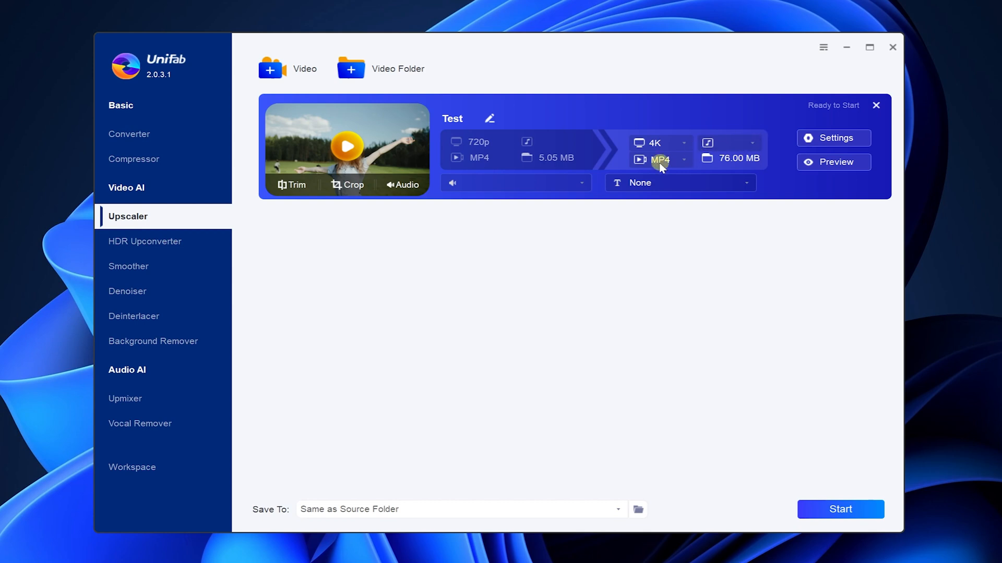
left_click(661, 160)
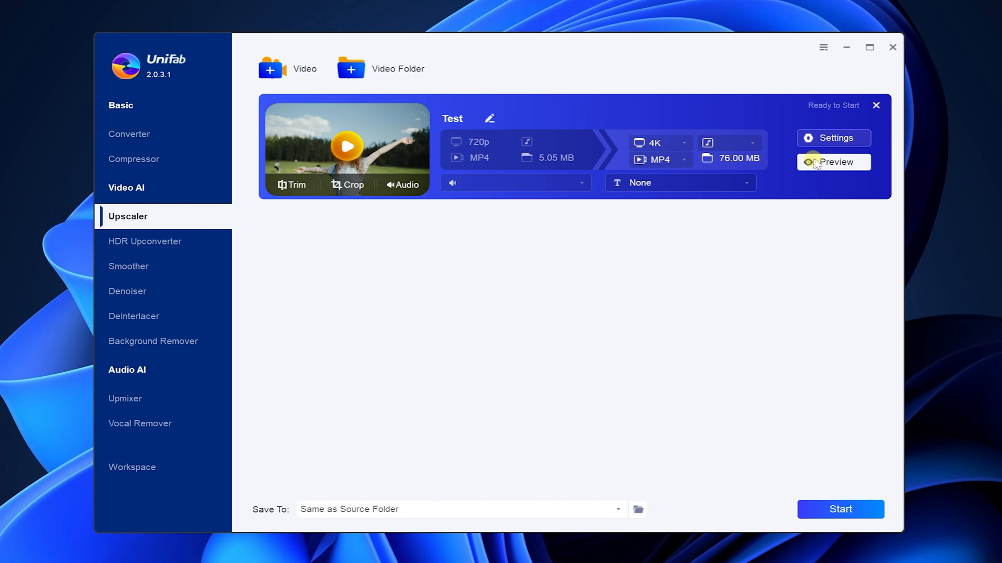
left_click(833, 161)
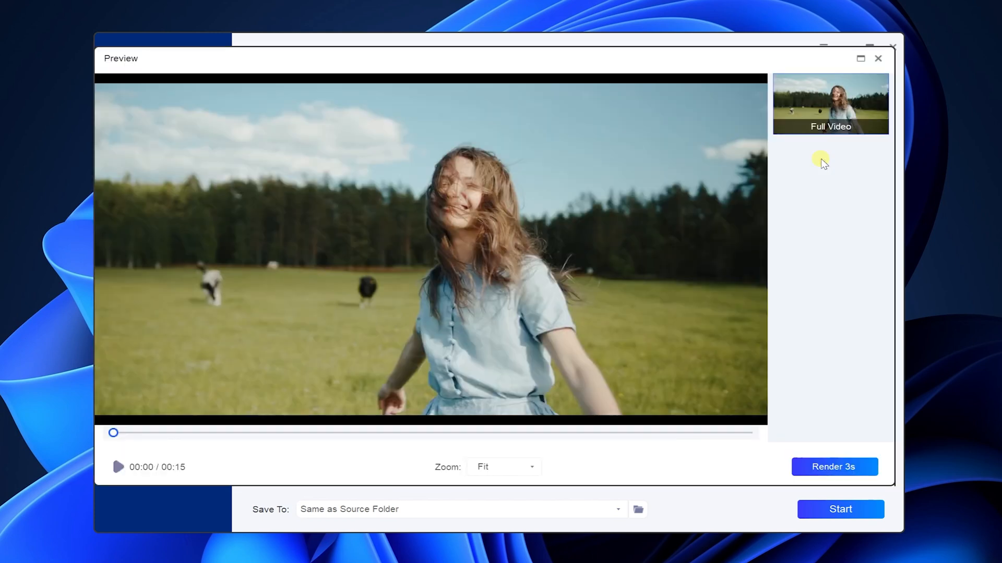
mouse_move(695, 382)
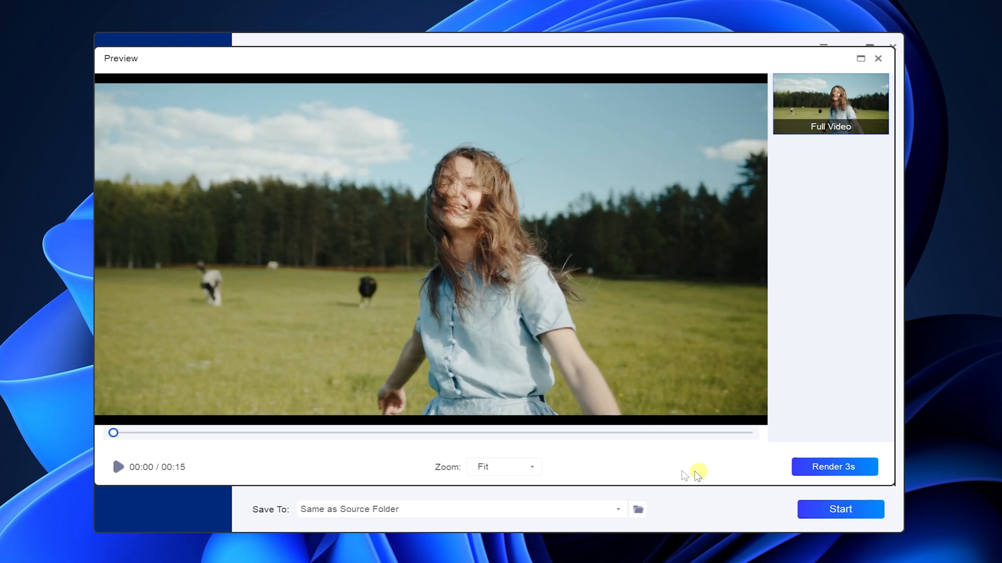
left_click(503, 467)
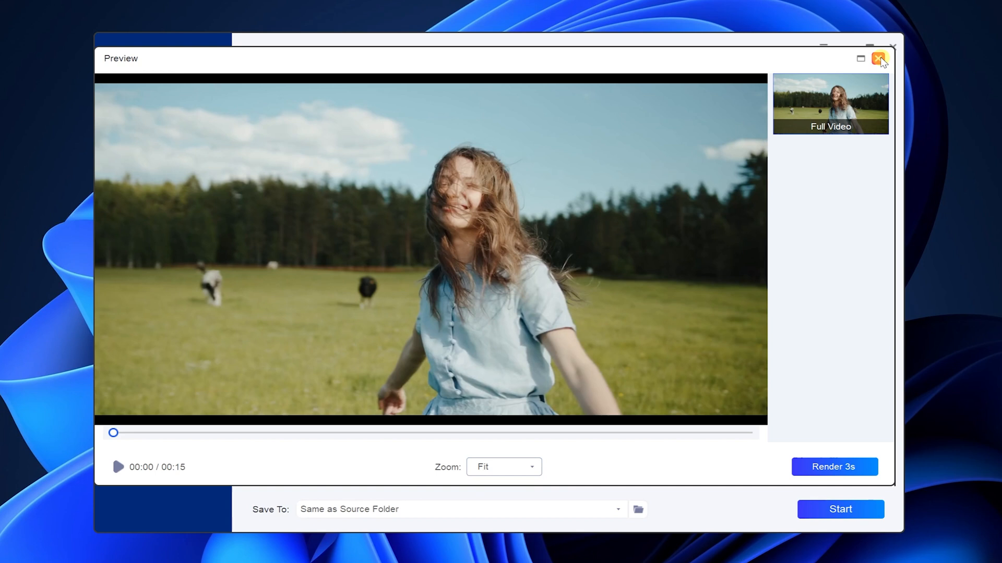
left_click(880, 58)
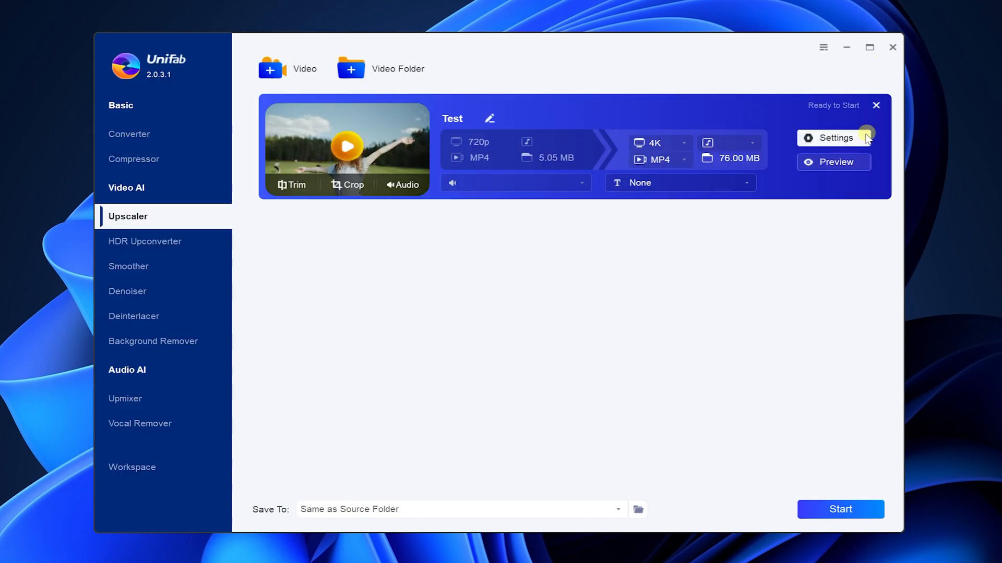
- Review the Video Enlarge Settings (4K, 50000 kbps, EAC3 5.1 audio) and confirm with OK
left_click(833, 138)
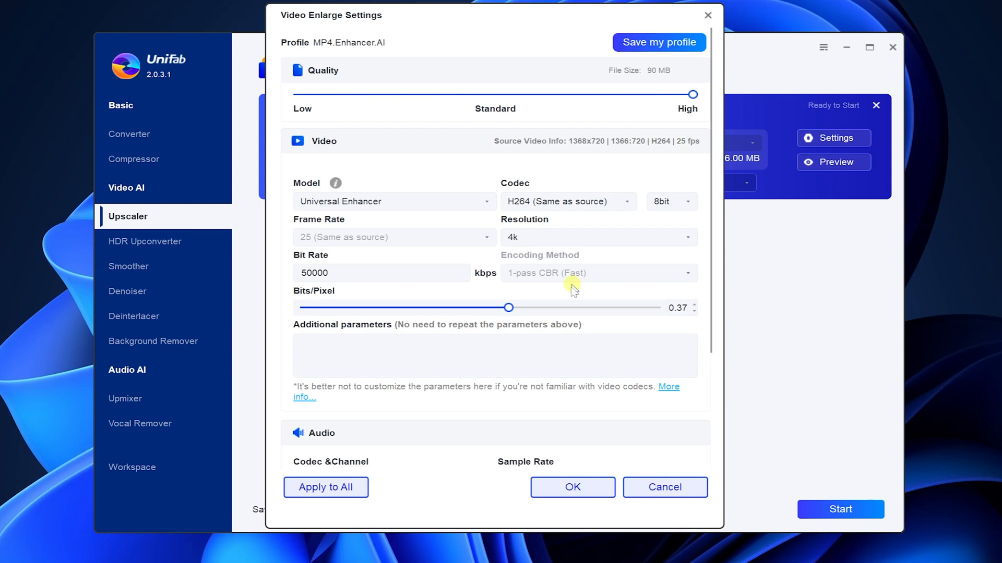
scroll("down", 3)
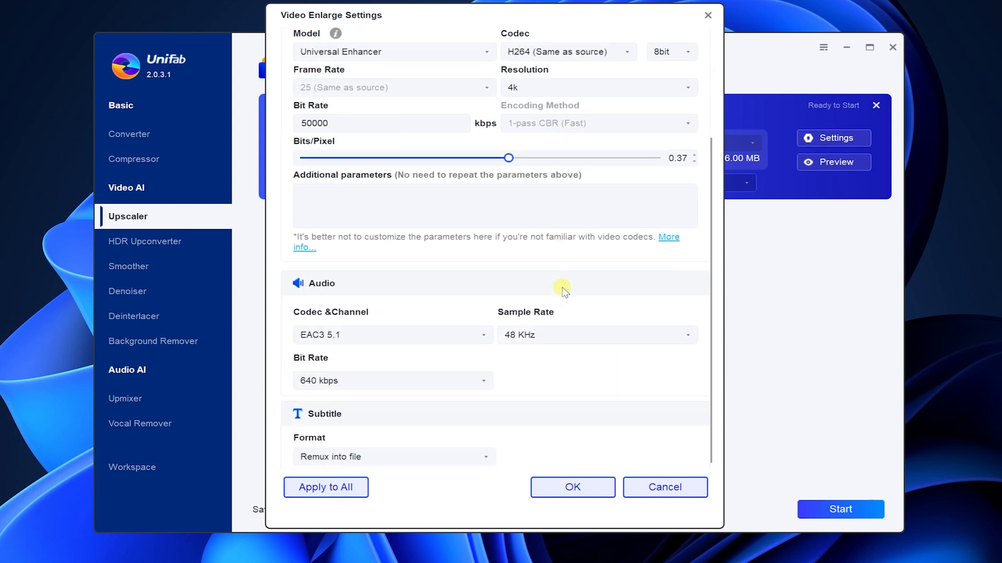
mouse_move(291, 325)
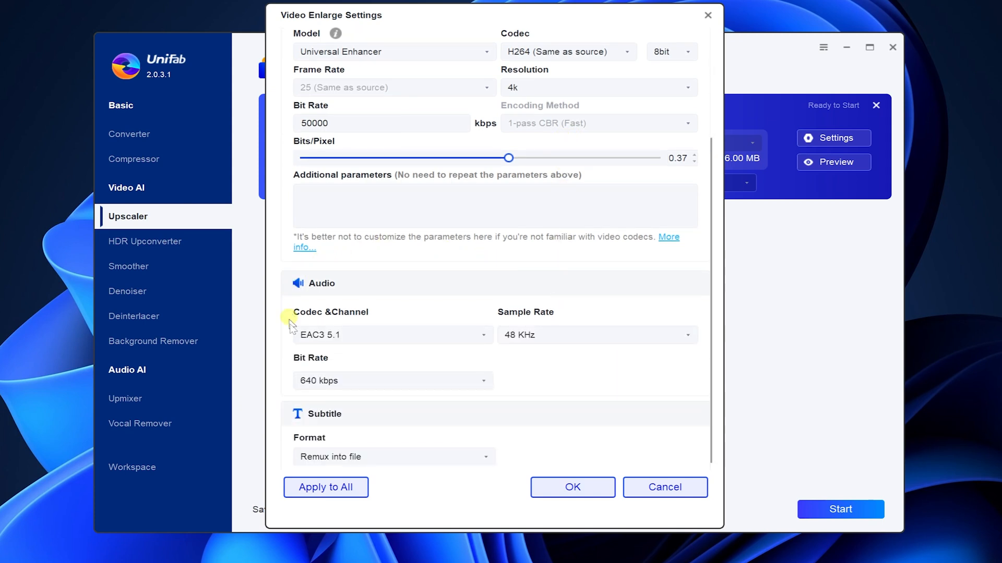
mouse_move(561, 297)
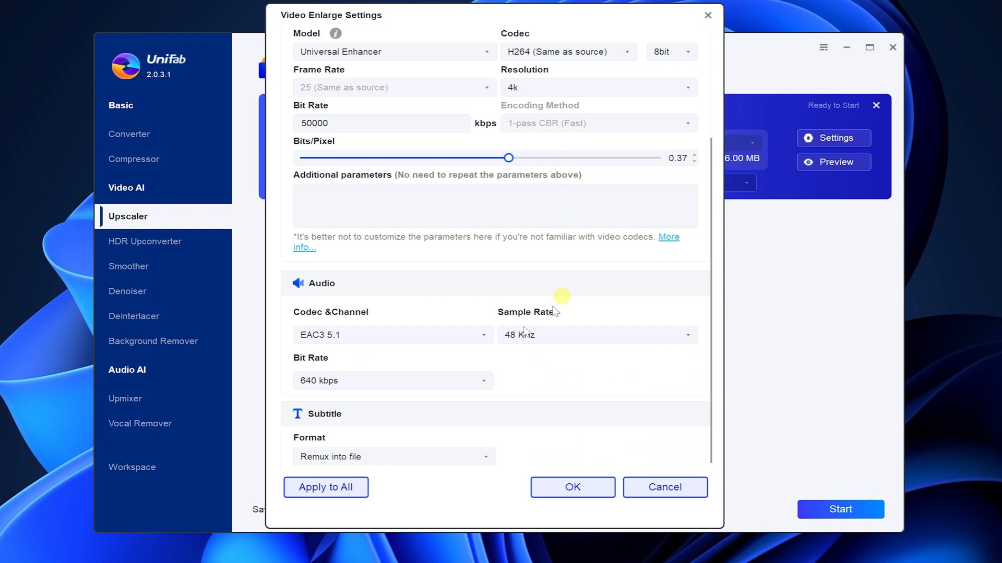
scroll("down", 3)
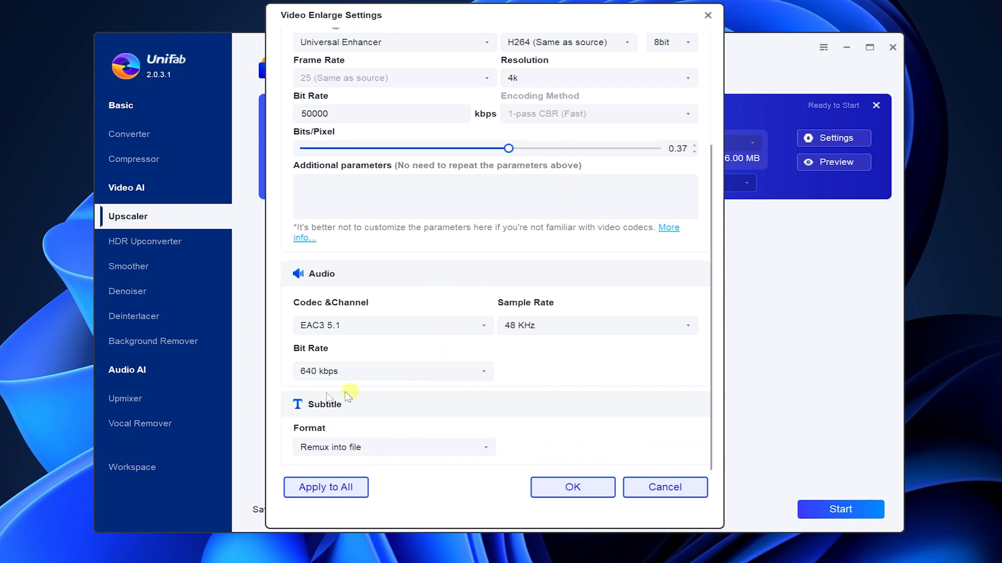
mouse_move(586, 407)
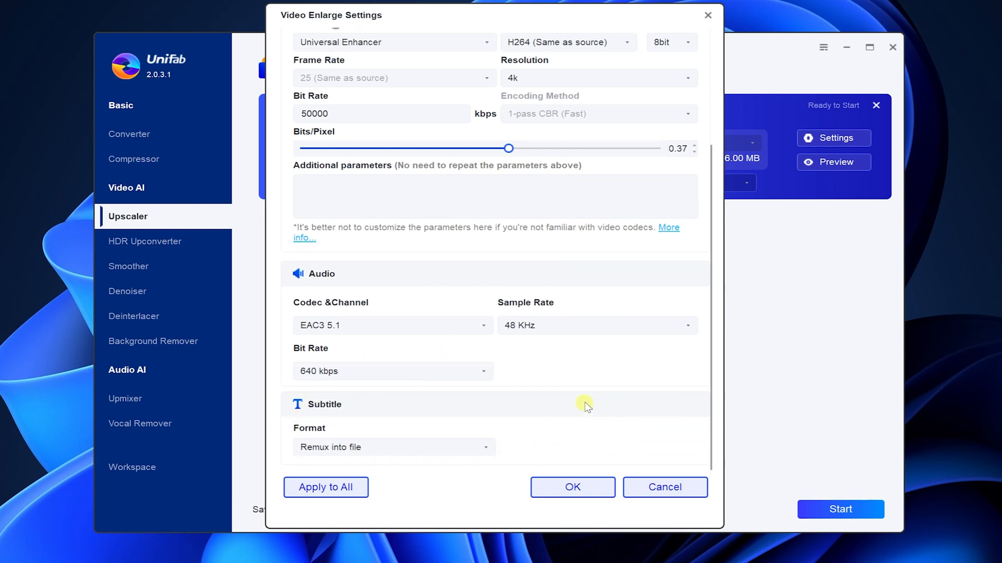
left_click(572, 486)
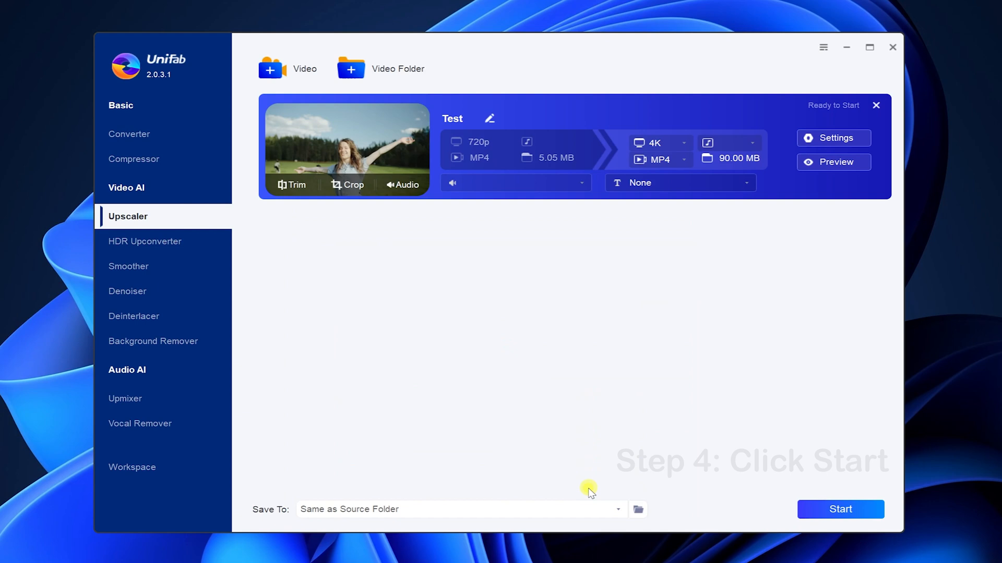
mouse_move(840, 509)
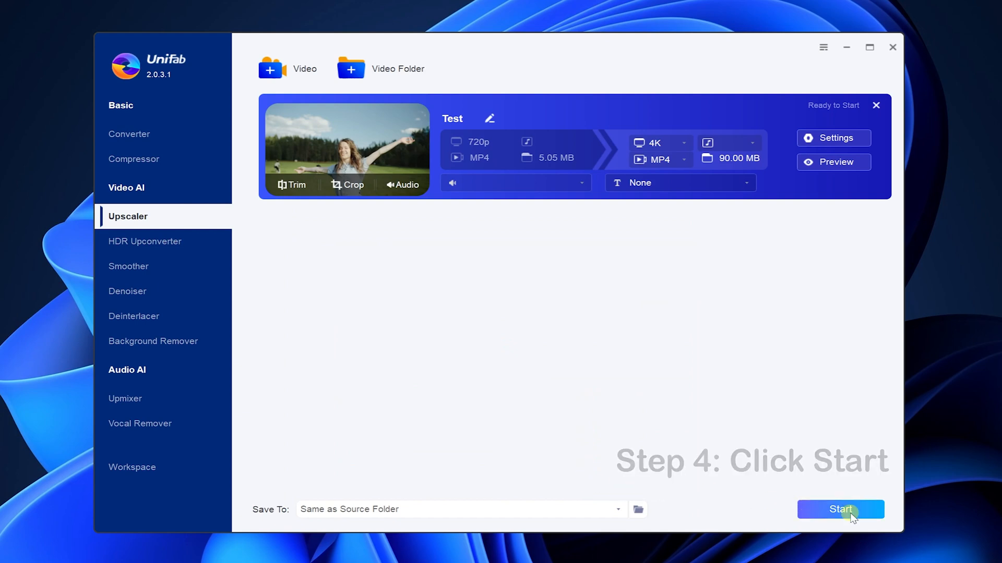
- Start upscaling the Test video to 4K MP4 in UniFab
left_click(839, 509)
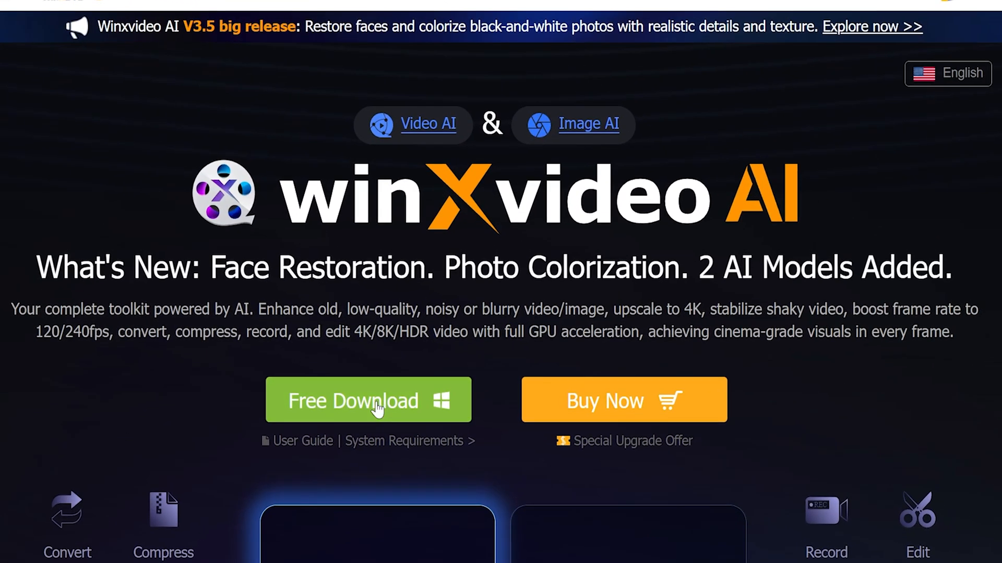
- Download Winxvideo AI and open its Video AI workspace with Test.mp4 loaded
left_click(367, 401)
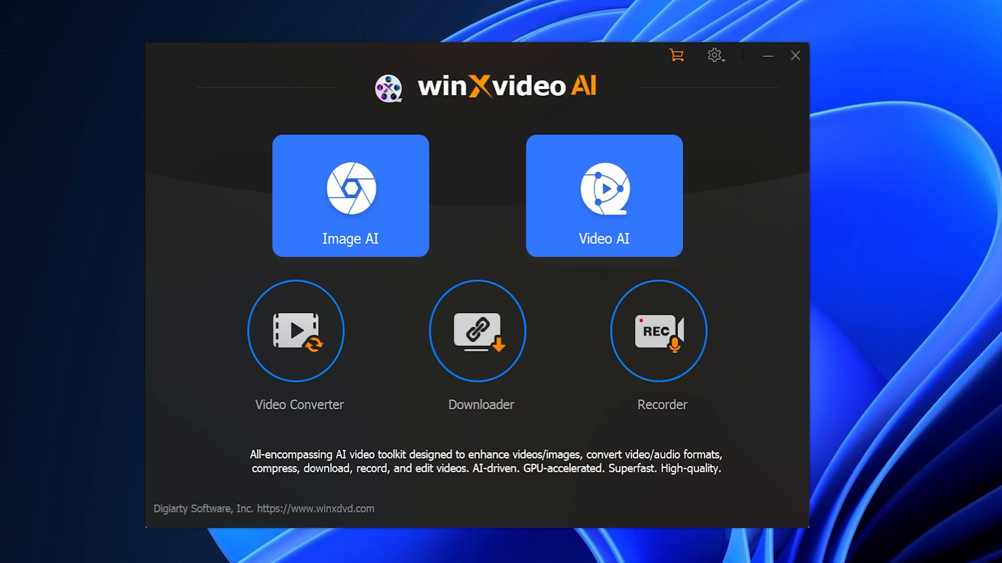
mouse_move(603, 191)
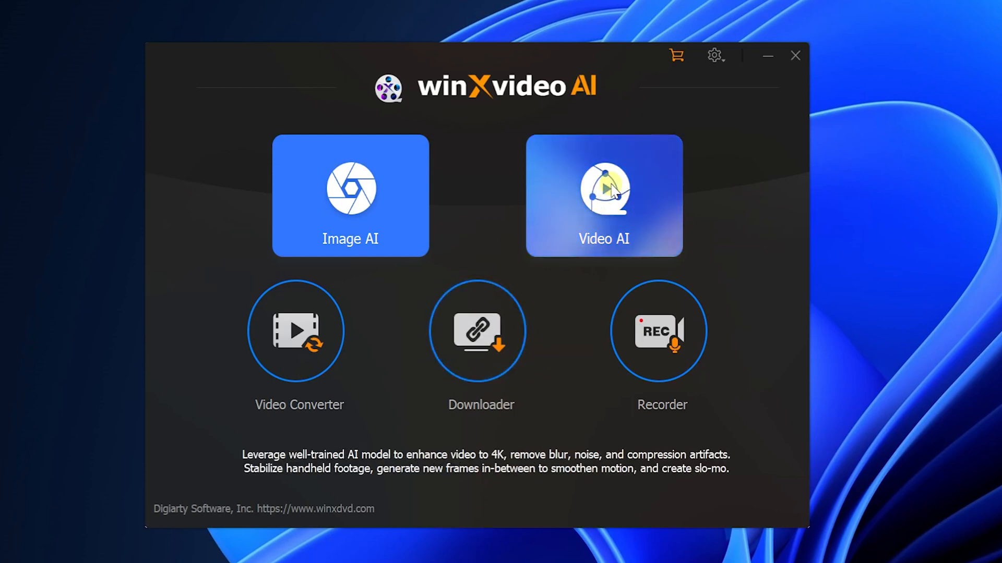
left_click(603, 196)
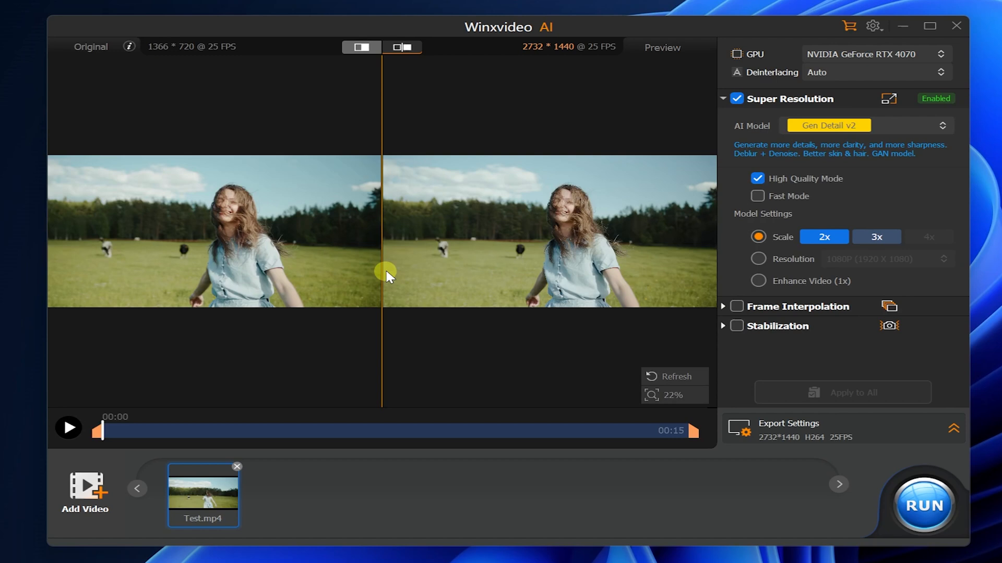
mouse_move(372, 225)
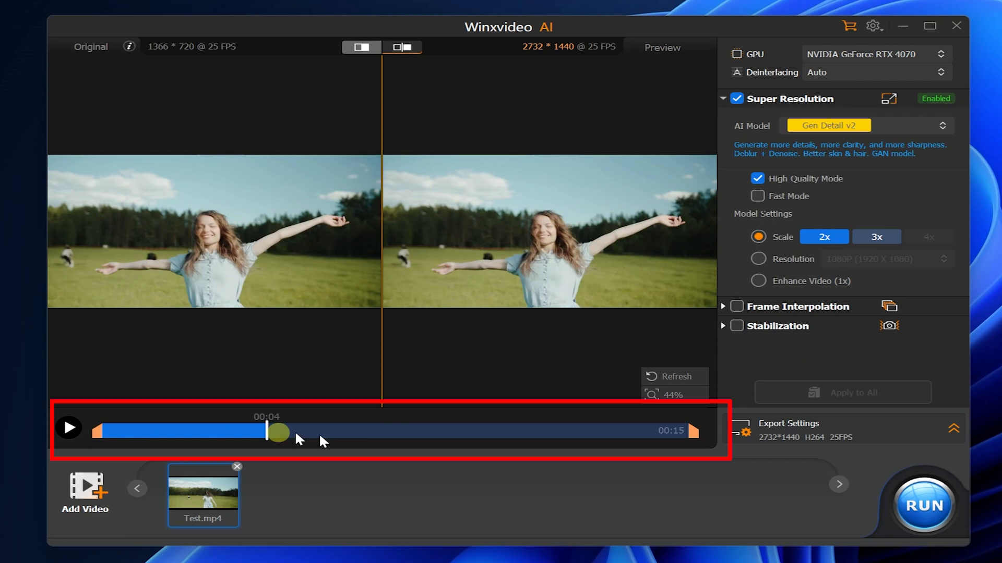
- Set Super Resolution to 4K (3840 X 2160) with Gen Detail v2 and run processing
left_click(921, 506)
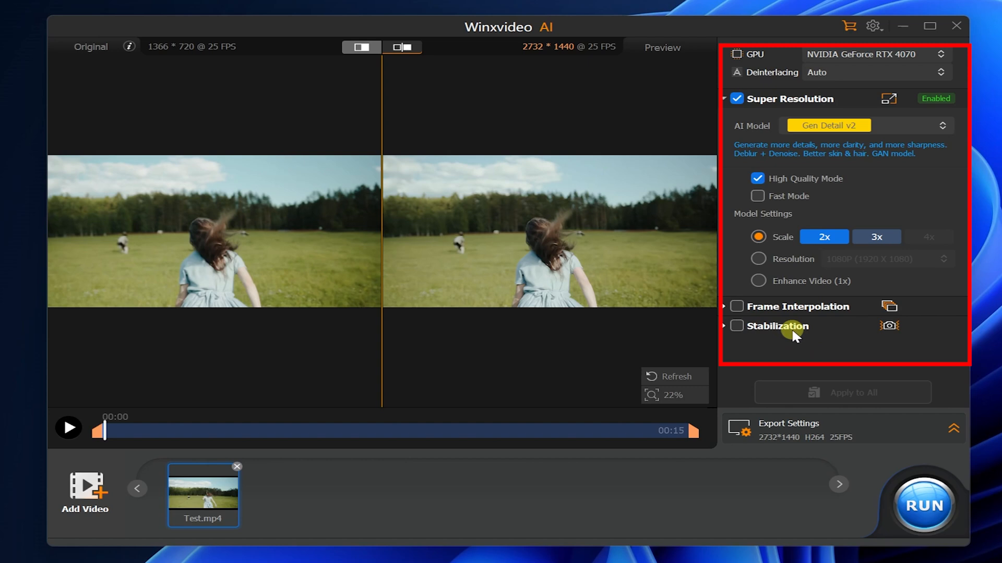
mouse_move(785, 234)
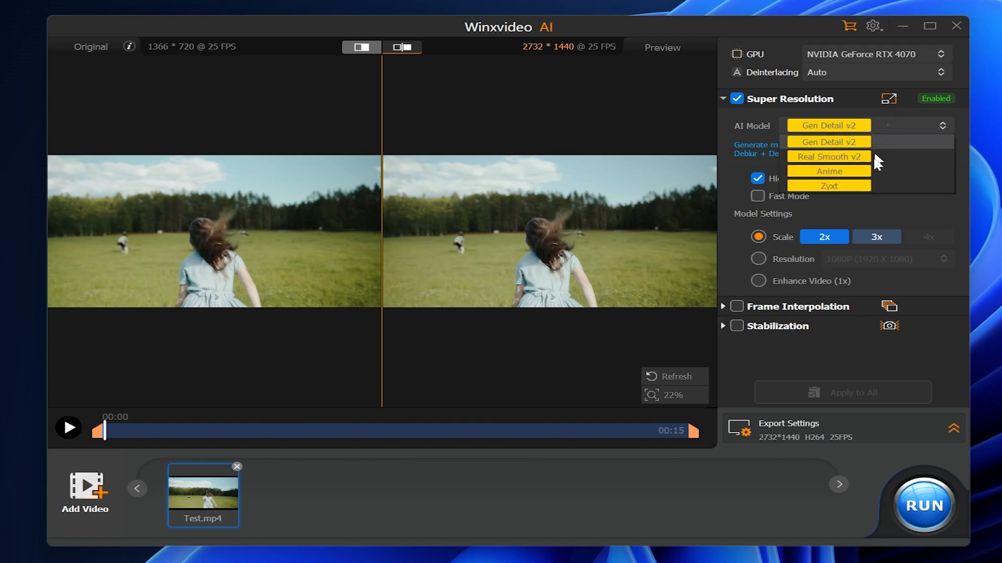
left_click(828, 142)
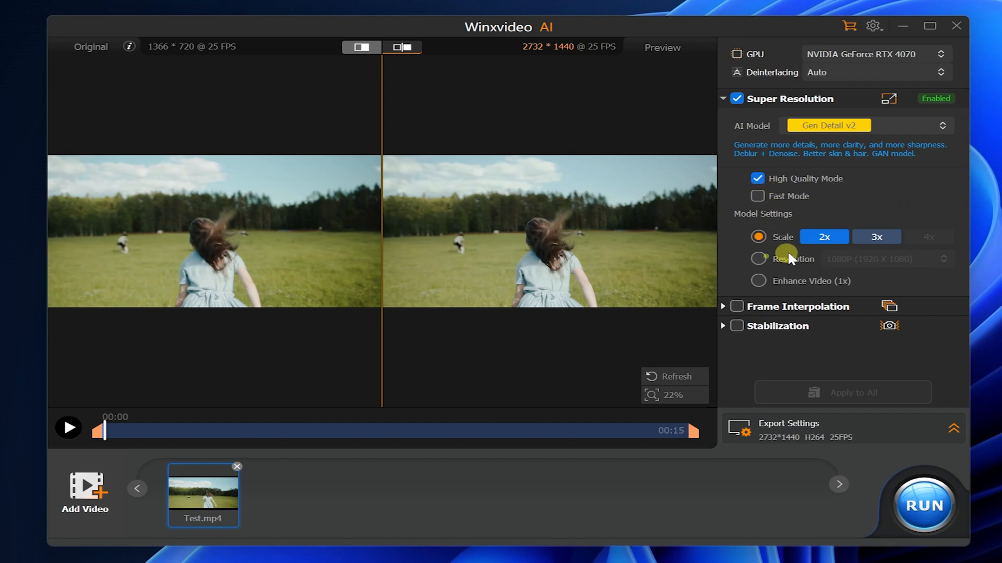
left_click(758, 259)
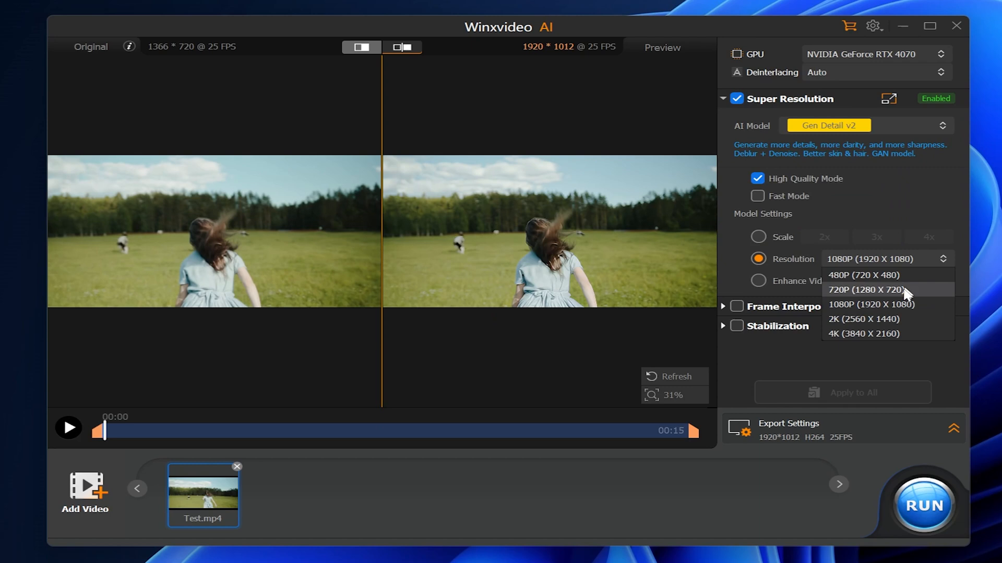
left_click(863, 334)
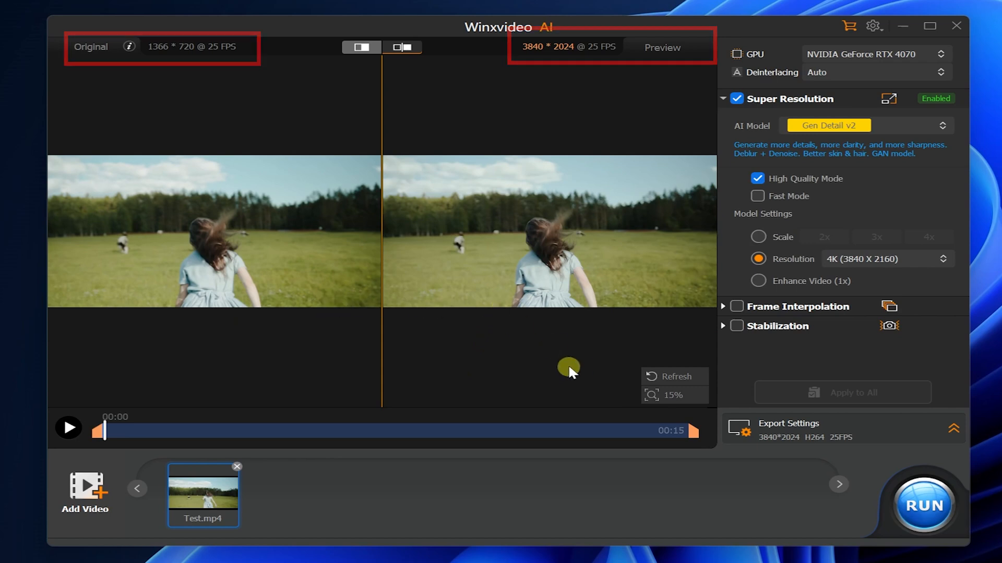
left_click(922, 507)
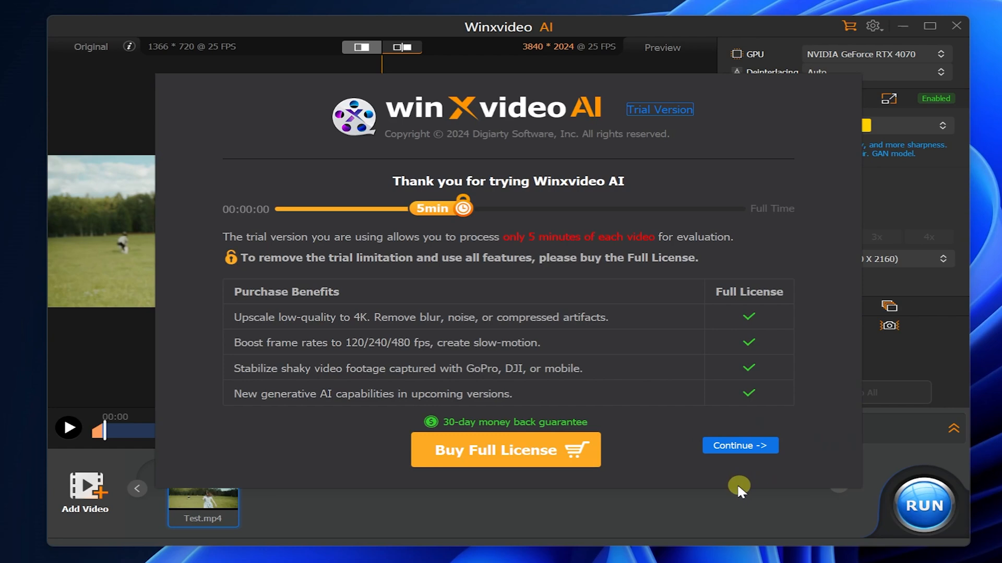
- Dismiss the Winxvideo AI trial-version notice by continuing with the trial
left_click(739, 445)
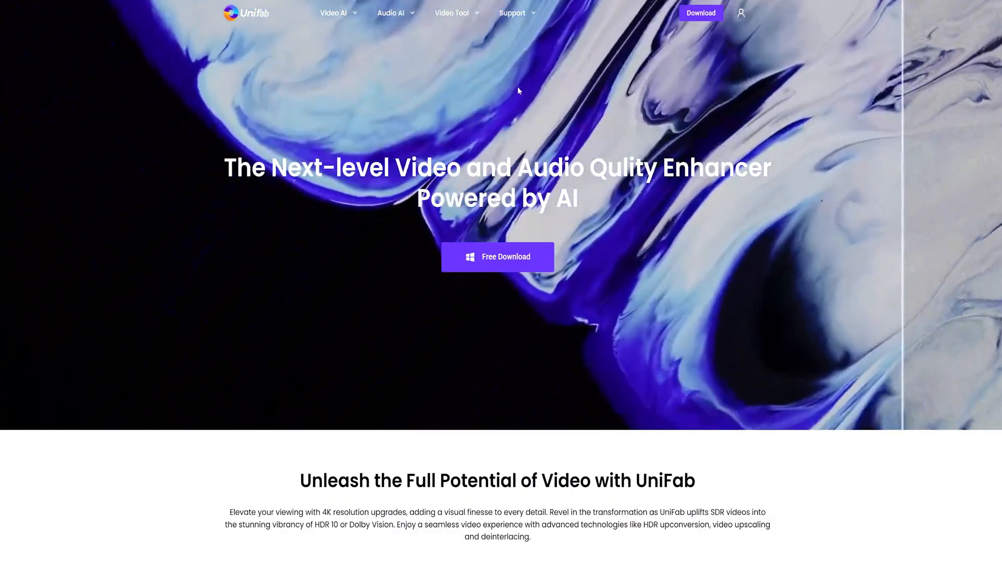
- Scroll the Video Upscaler AI page and view its license pricing plans
scroll("down", 3)
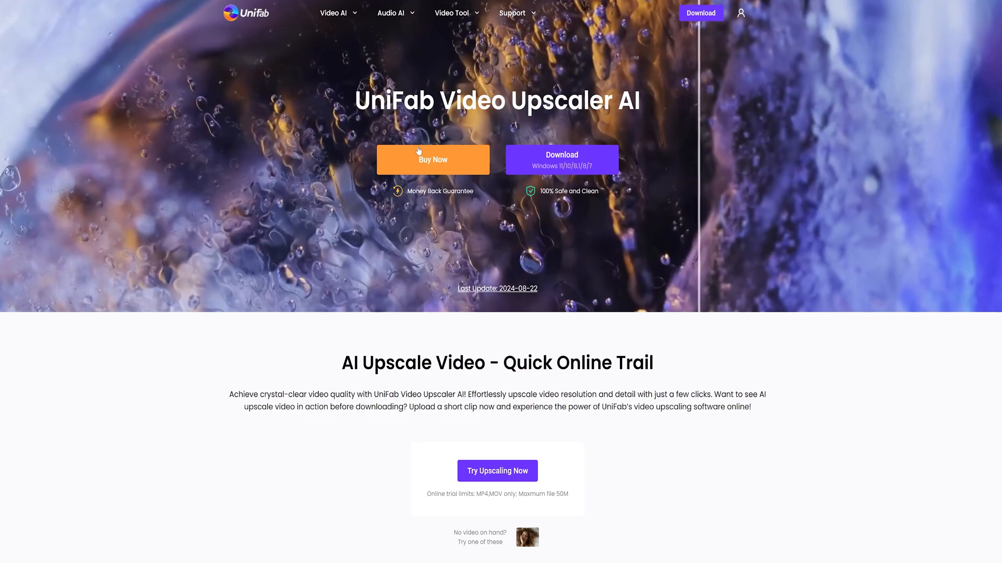
left_click(433, 159)
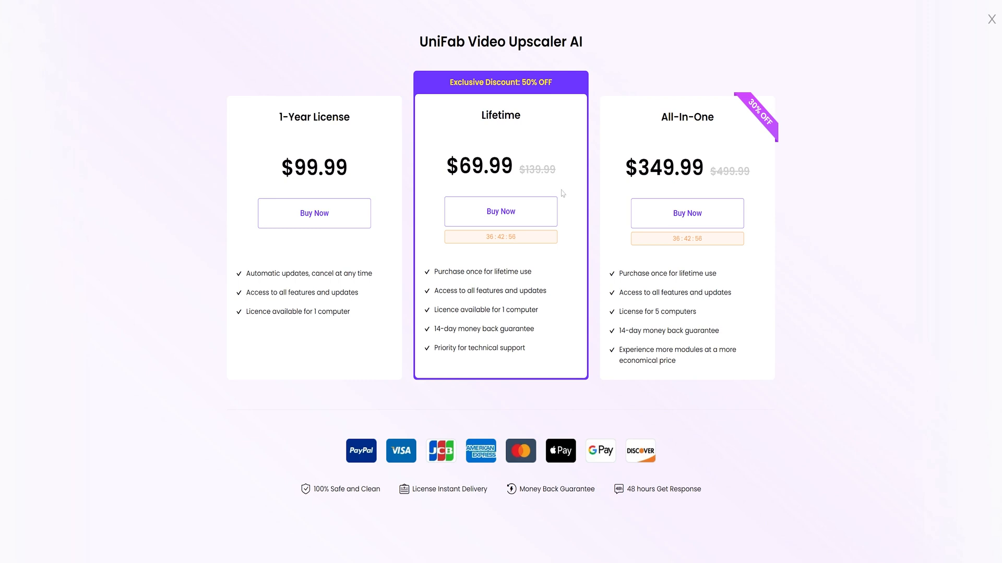
left_click(991, 19)
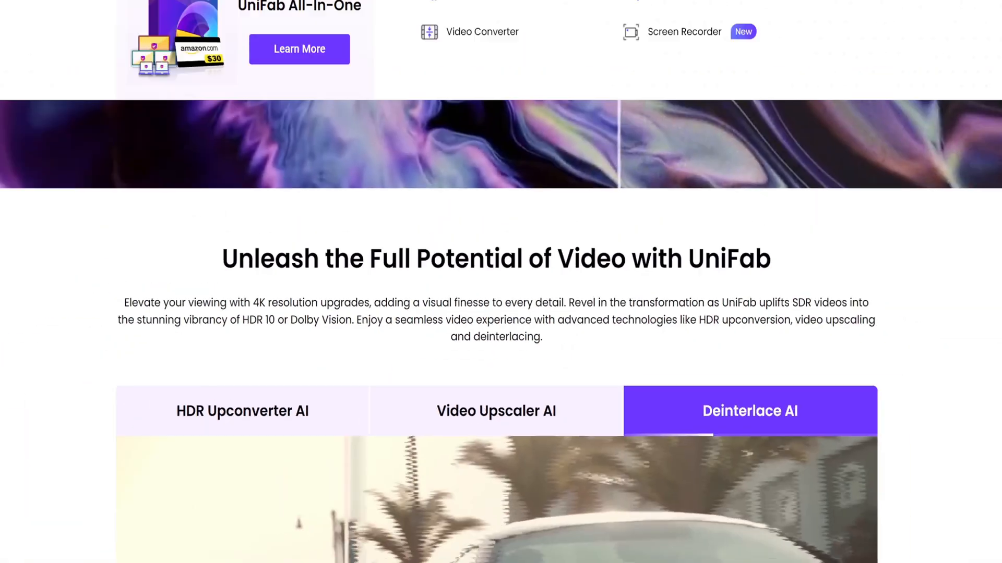
- Browse the Audio AI and Video AI product menus, then close the pricing overlay
left_click(232, 27)
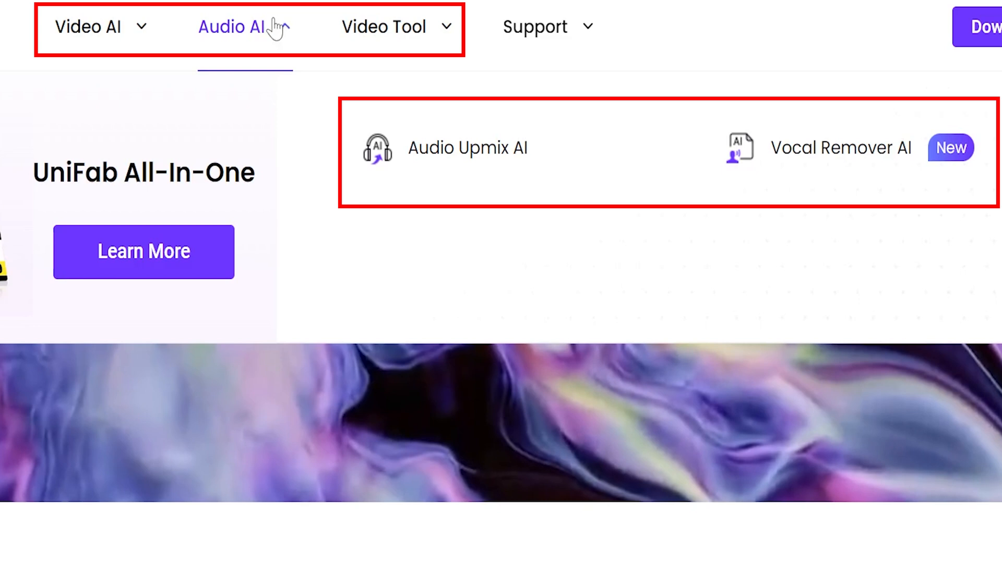
left_click(88, 26)
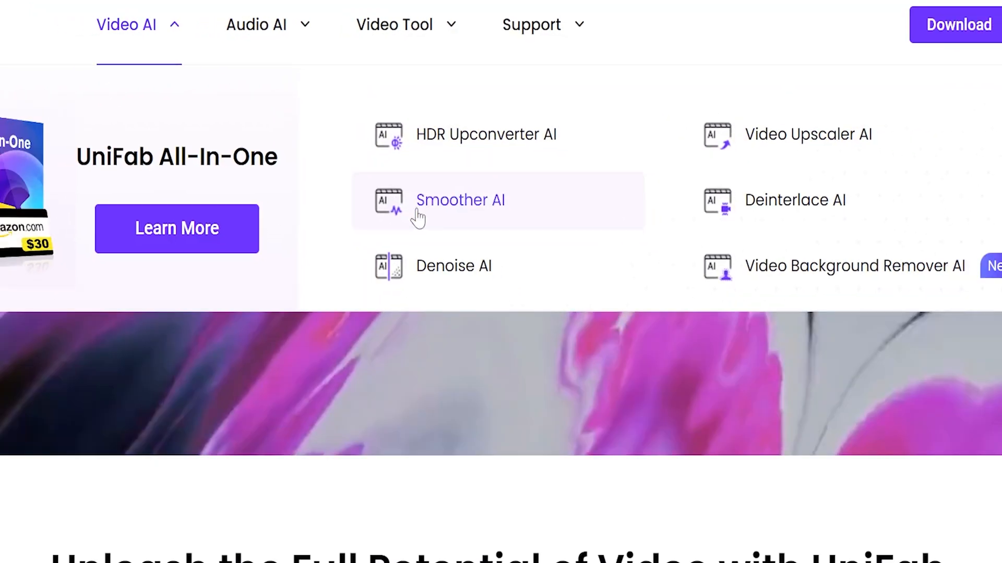
left_click(808, 135)
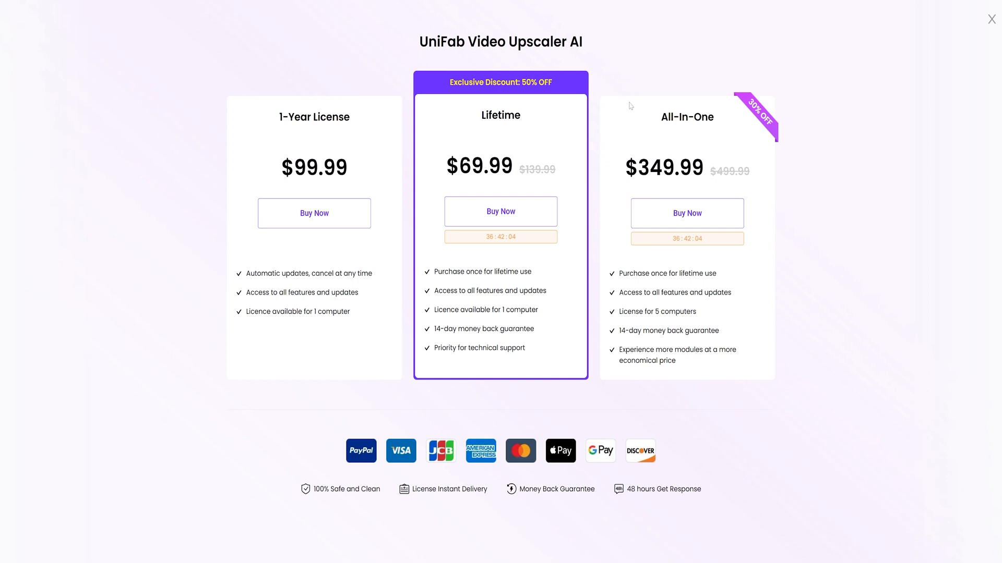
left_click(991, 19)
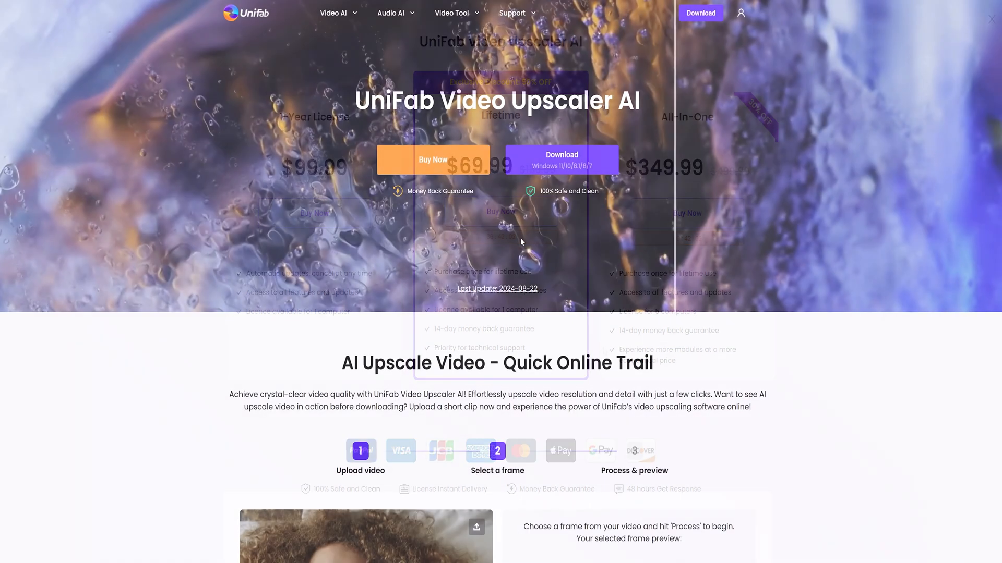
- Scroll the Video Upscaler AI page past Quick Online Trial to Universal Video Upscaling for All Genres
scroll("down", 3)
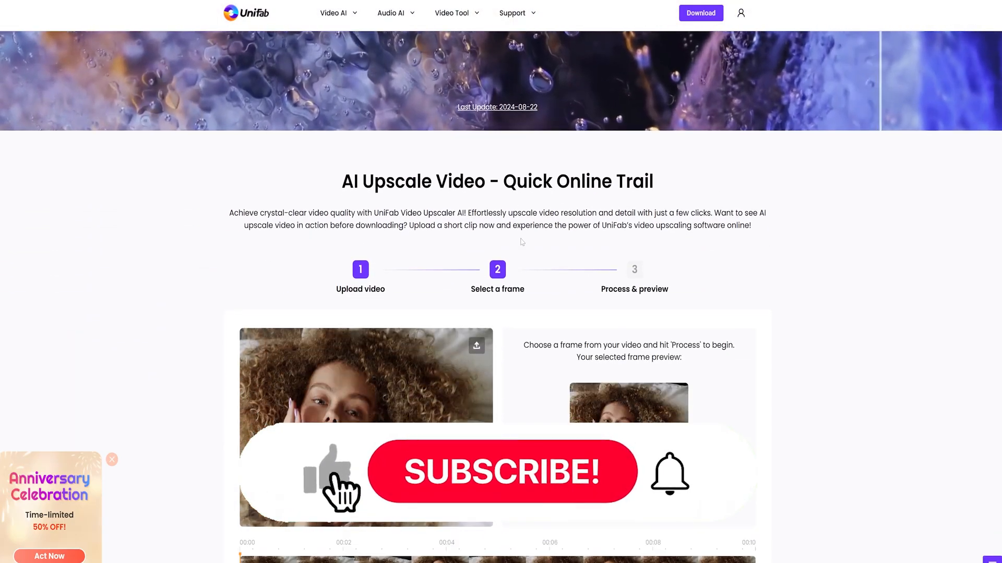
scroll("down", 3)
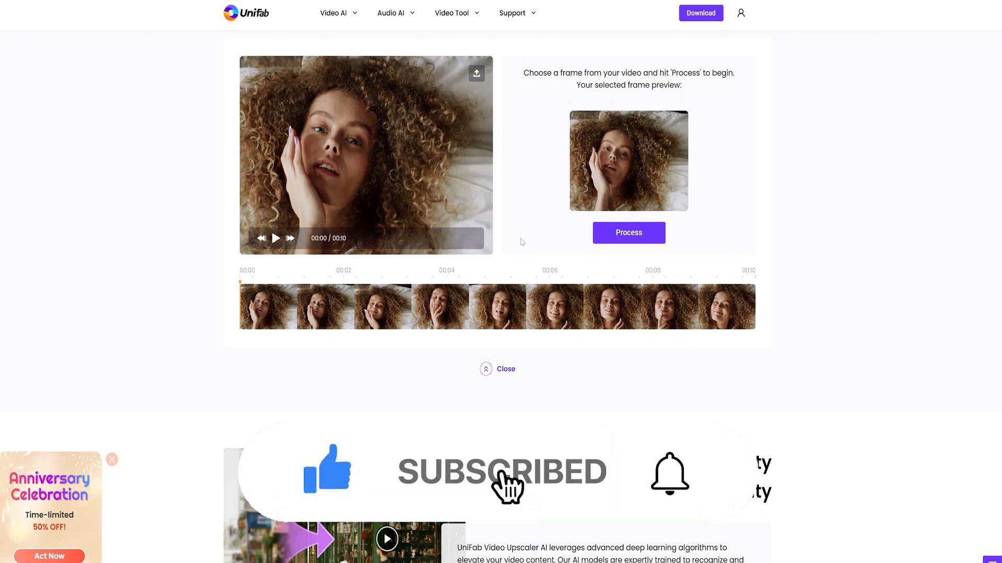
scroll("down", 3)
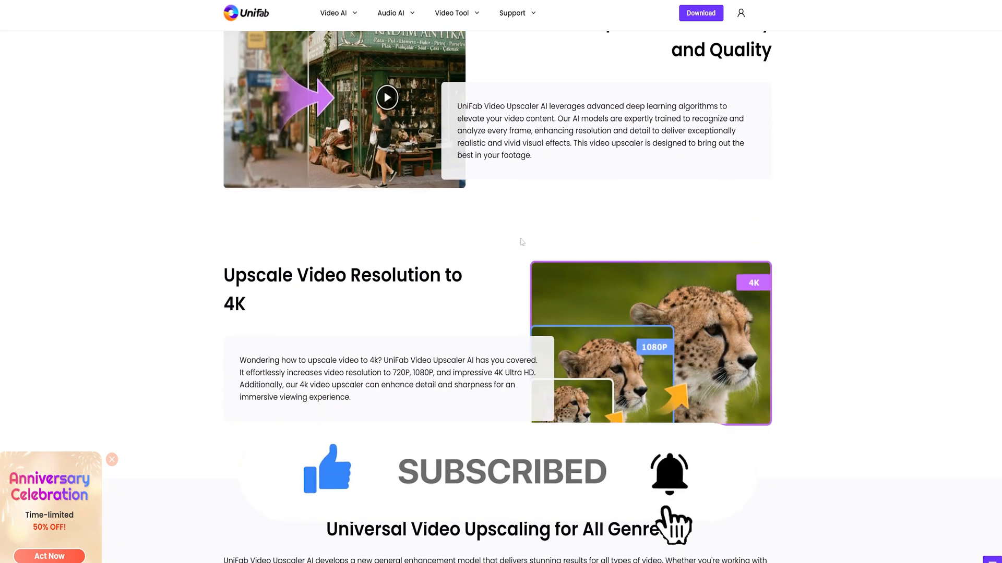
scroll("down", 3)
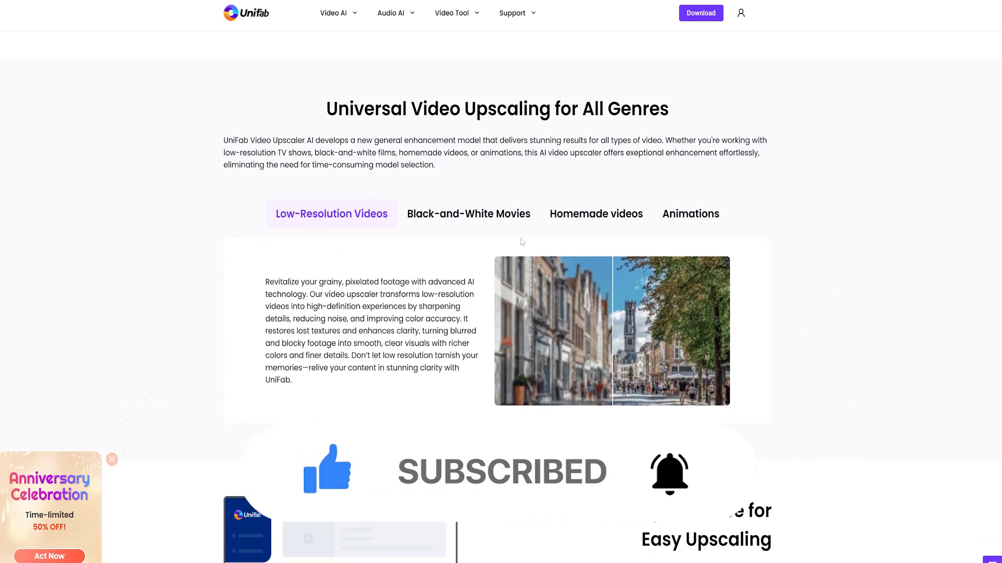